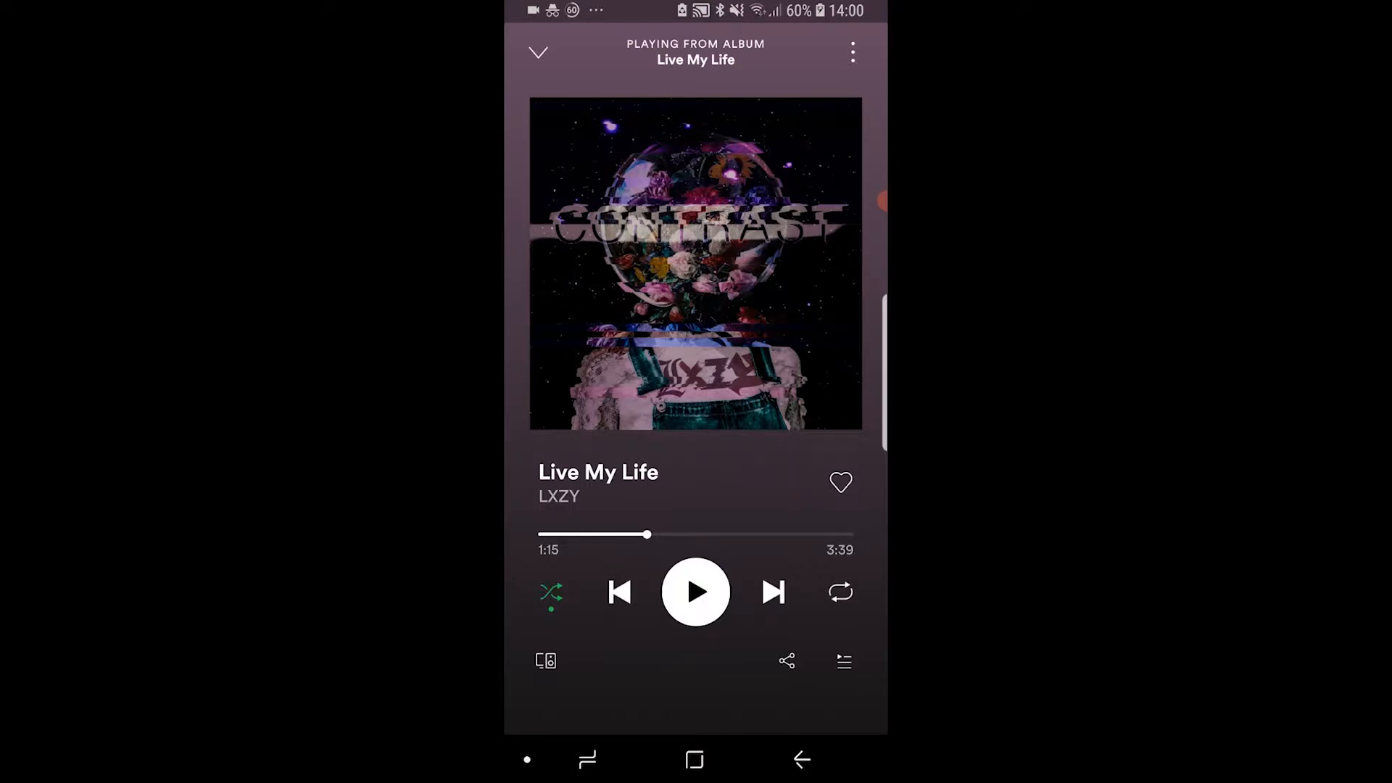
Return to the now-playing view for 'Live My Life' and bring up the play queue
left_click(538, 52)
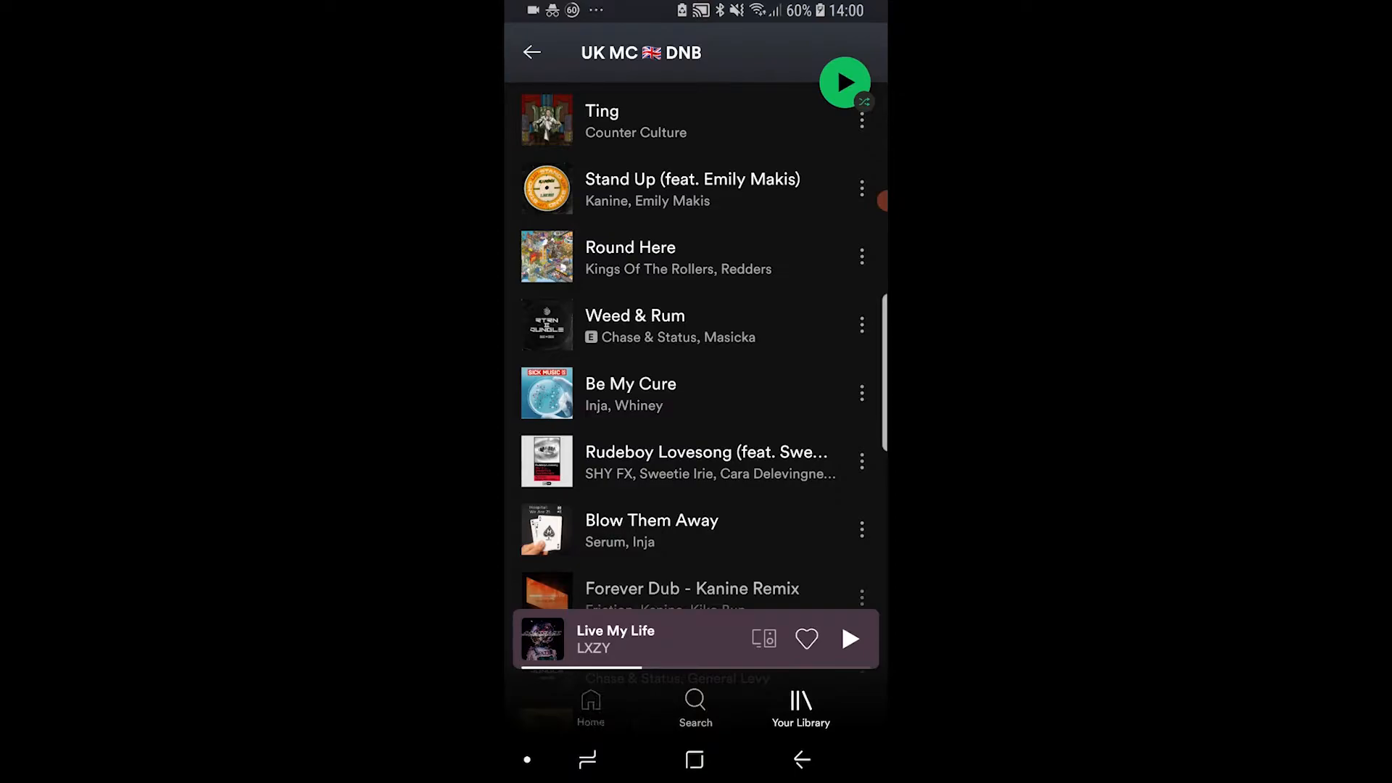
left_click(590, 706)
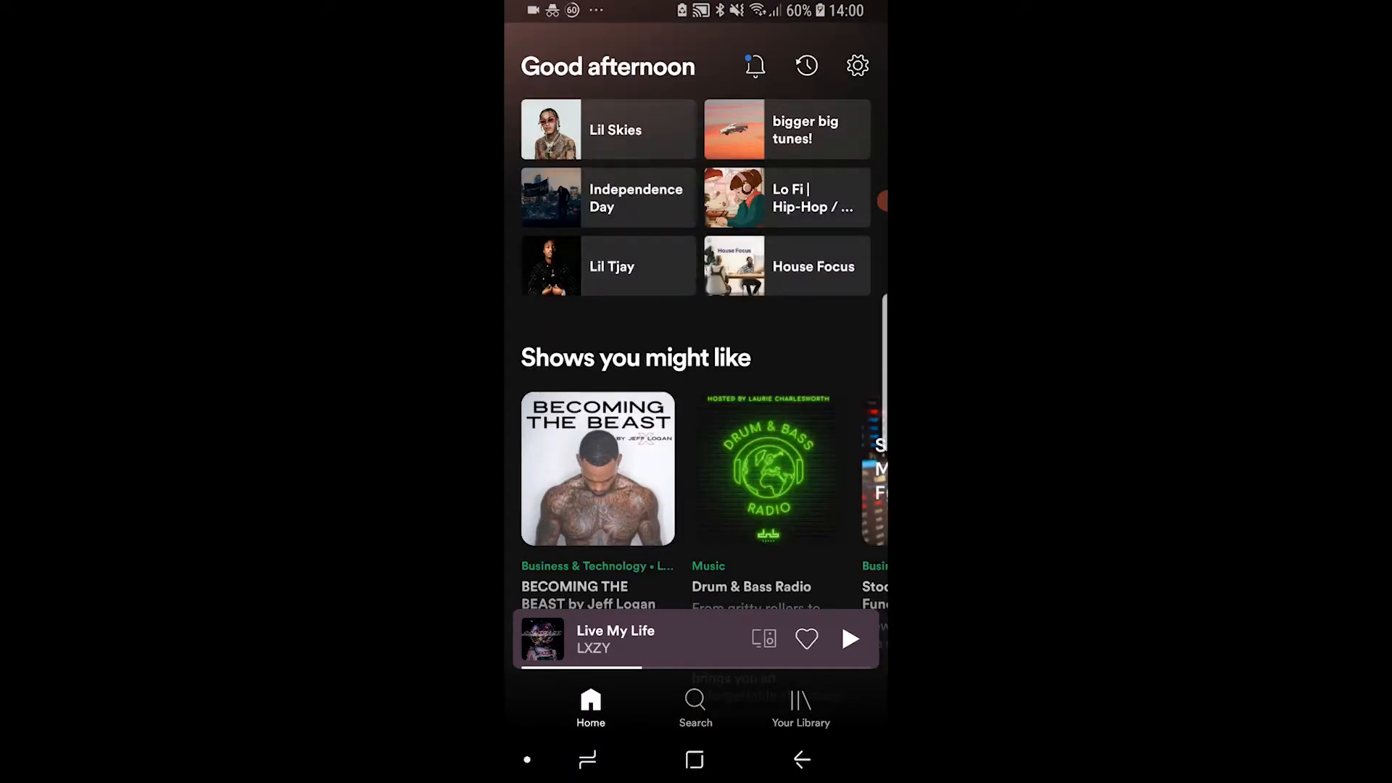
left_click(615, 639)
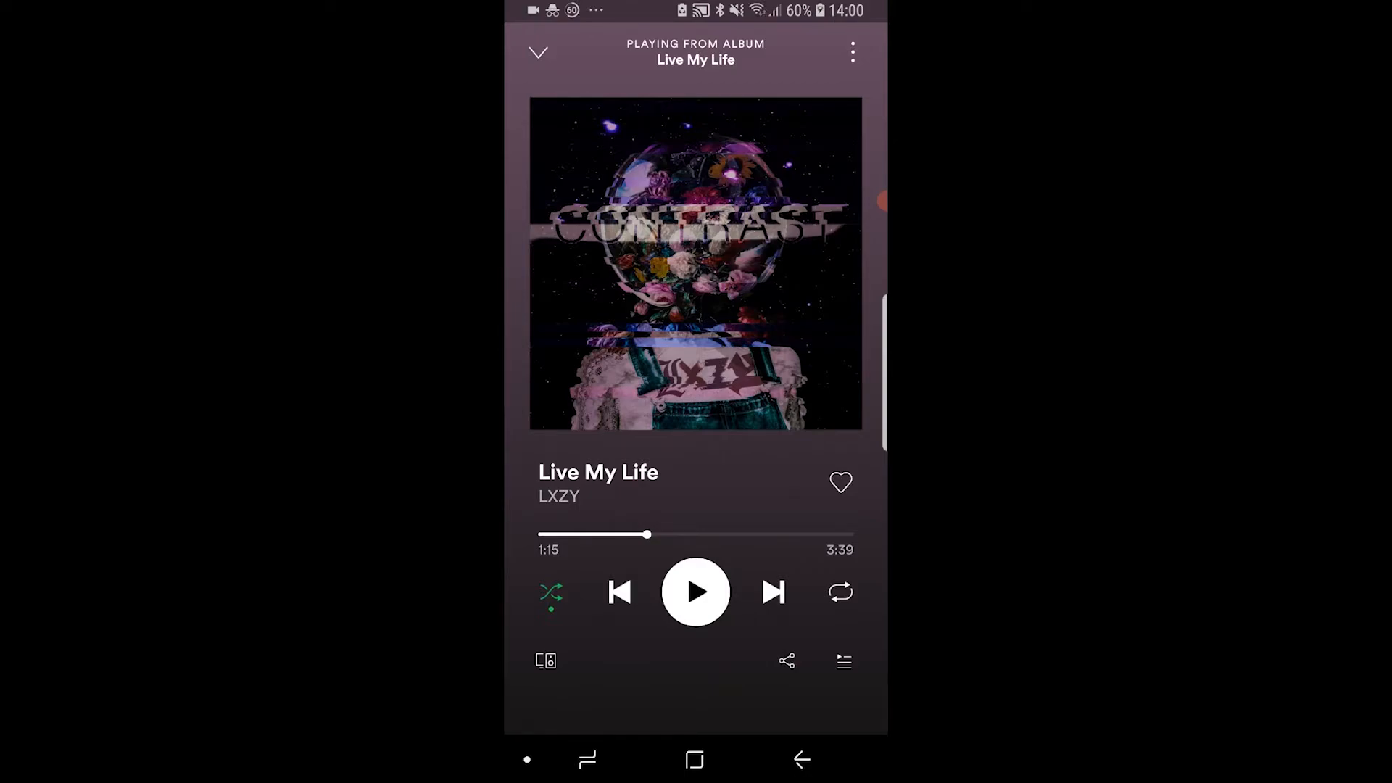
left_click(842, 661)
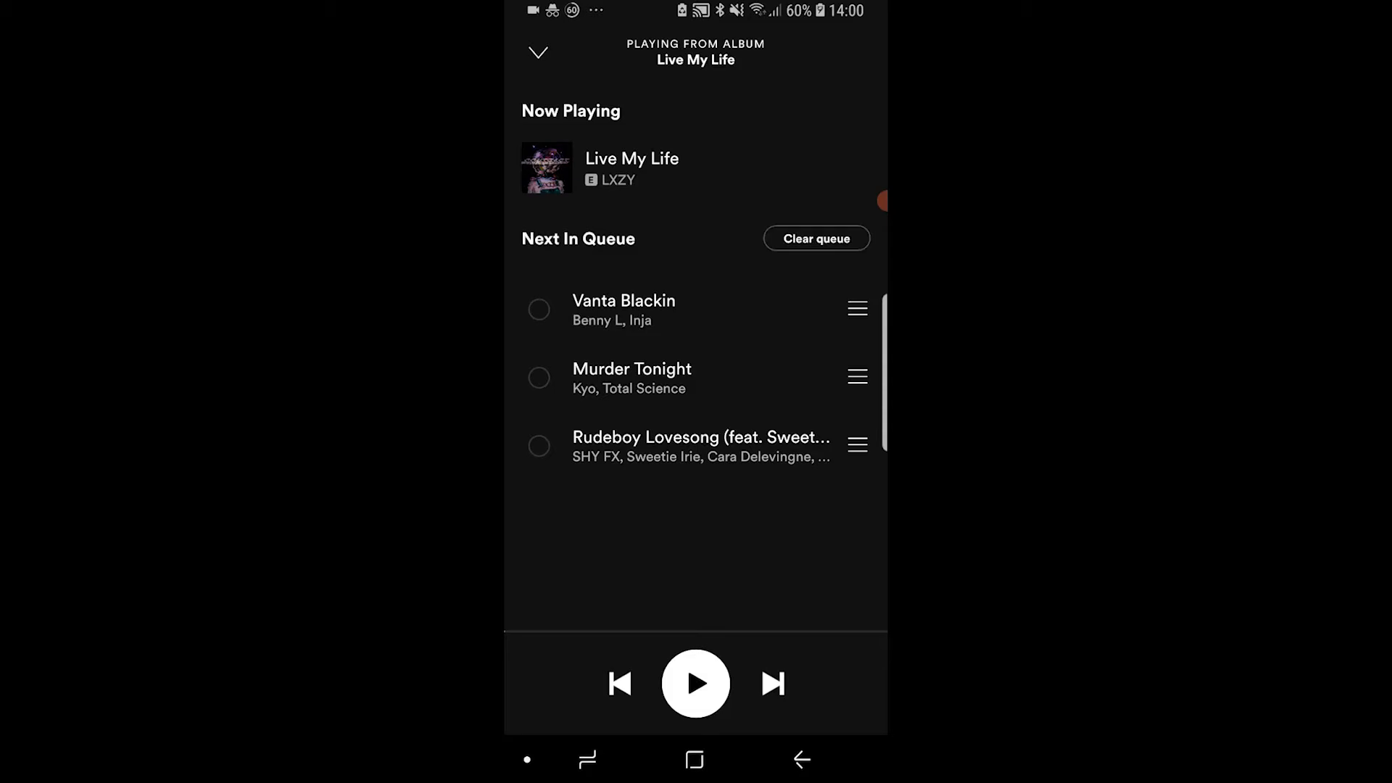
Mark the third queued song, the SHY FX track, and remove it from the queue
left_click(538, 446)
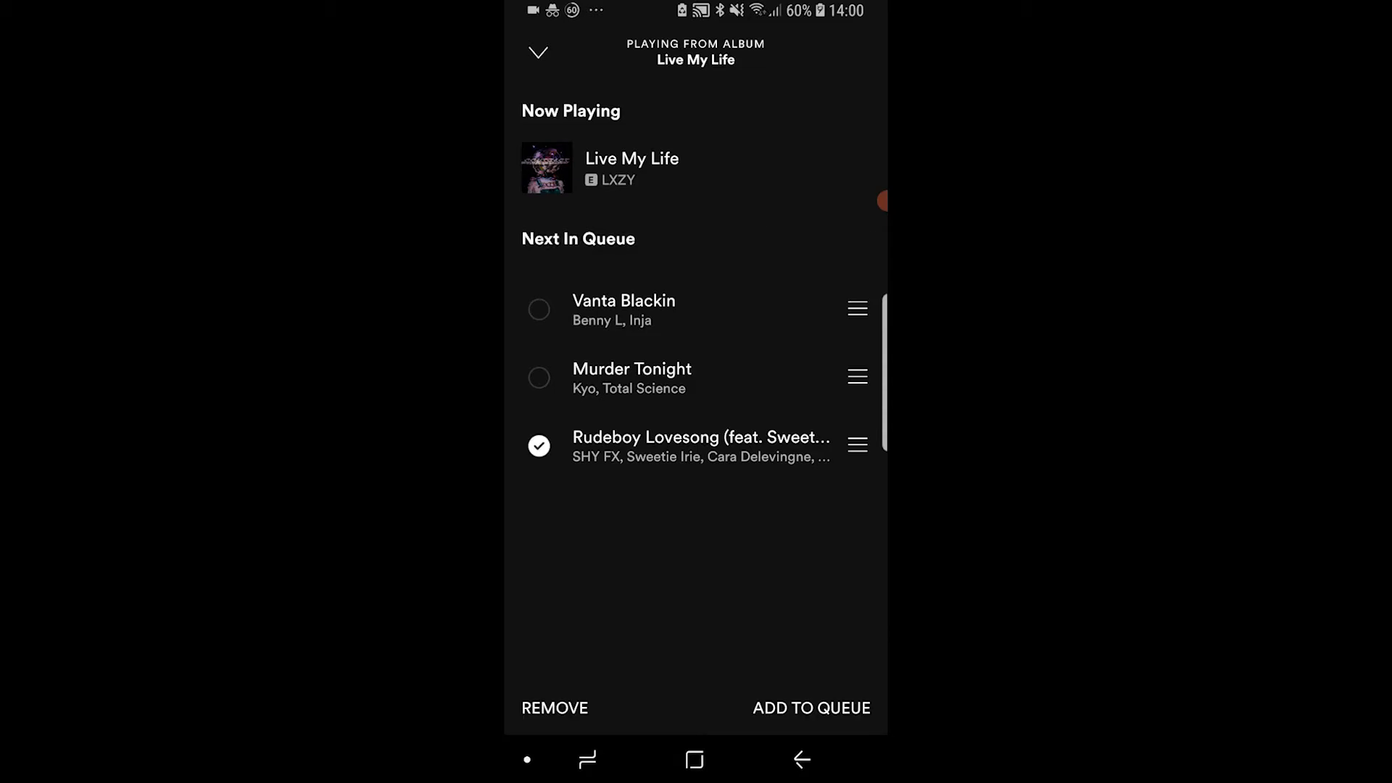
left_click(554, 707)
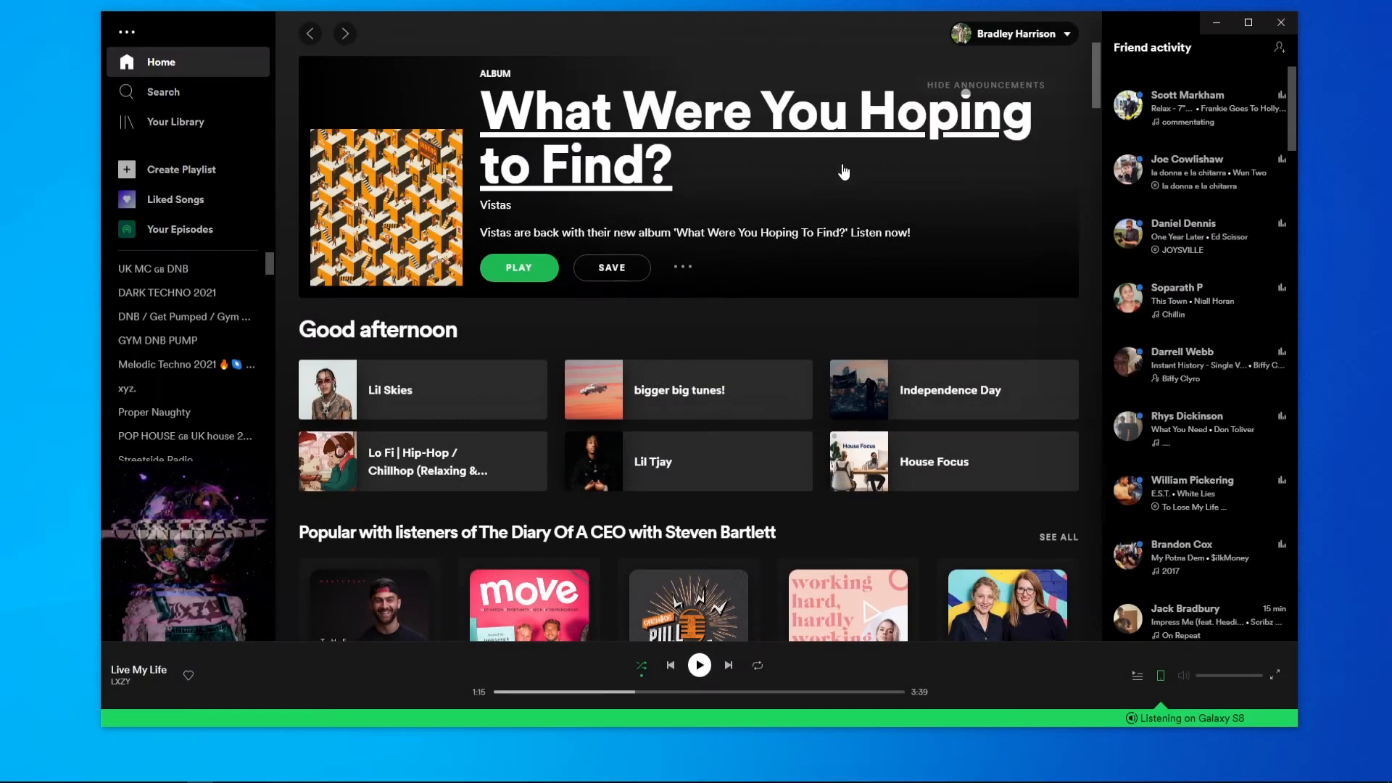
mouse_move(952, 367)
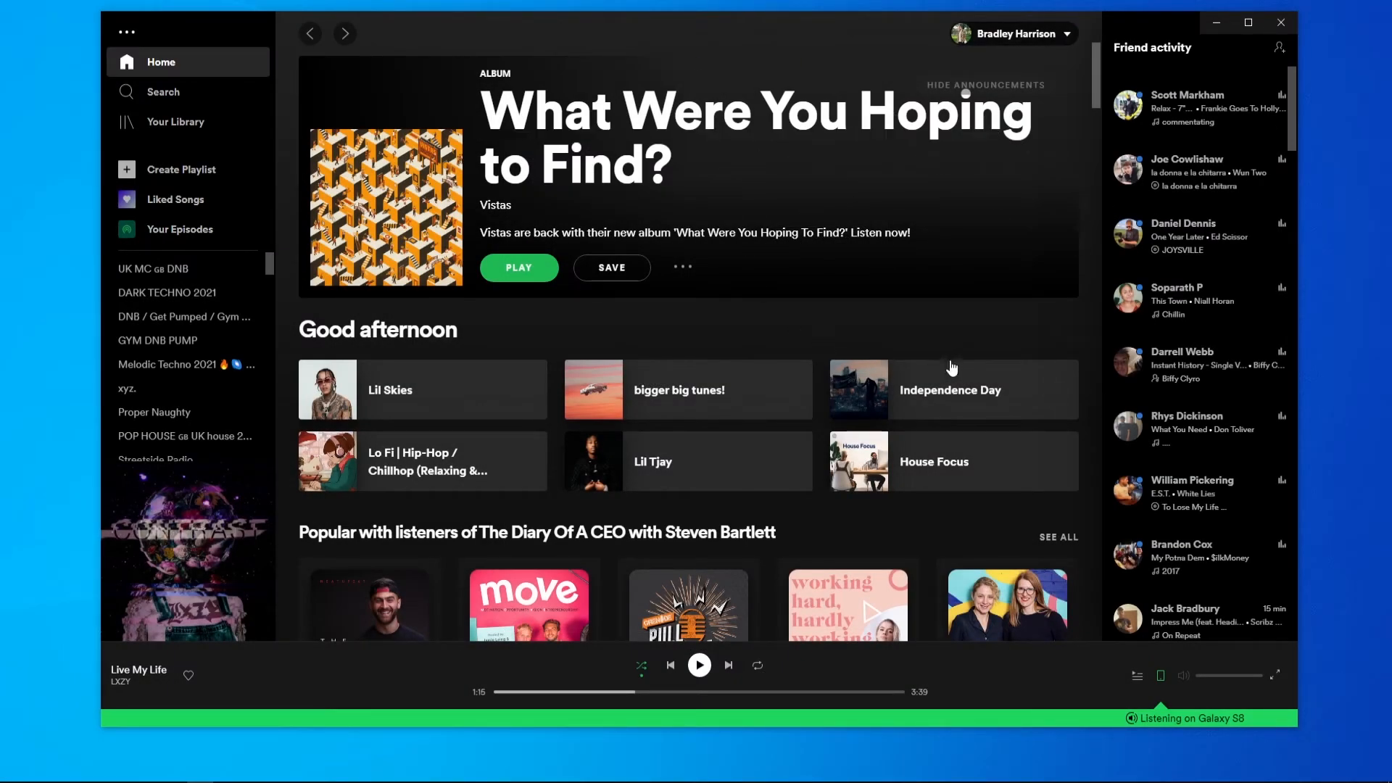
mouse_move(1134, 674)
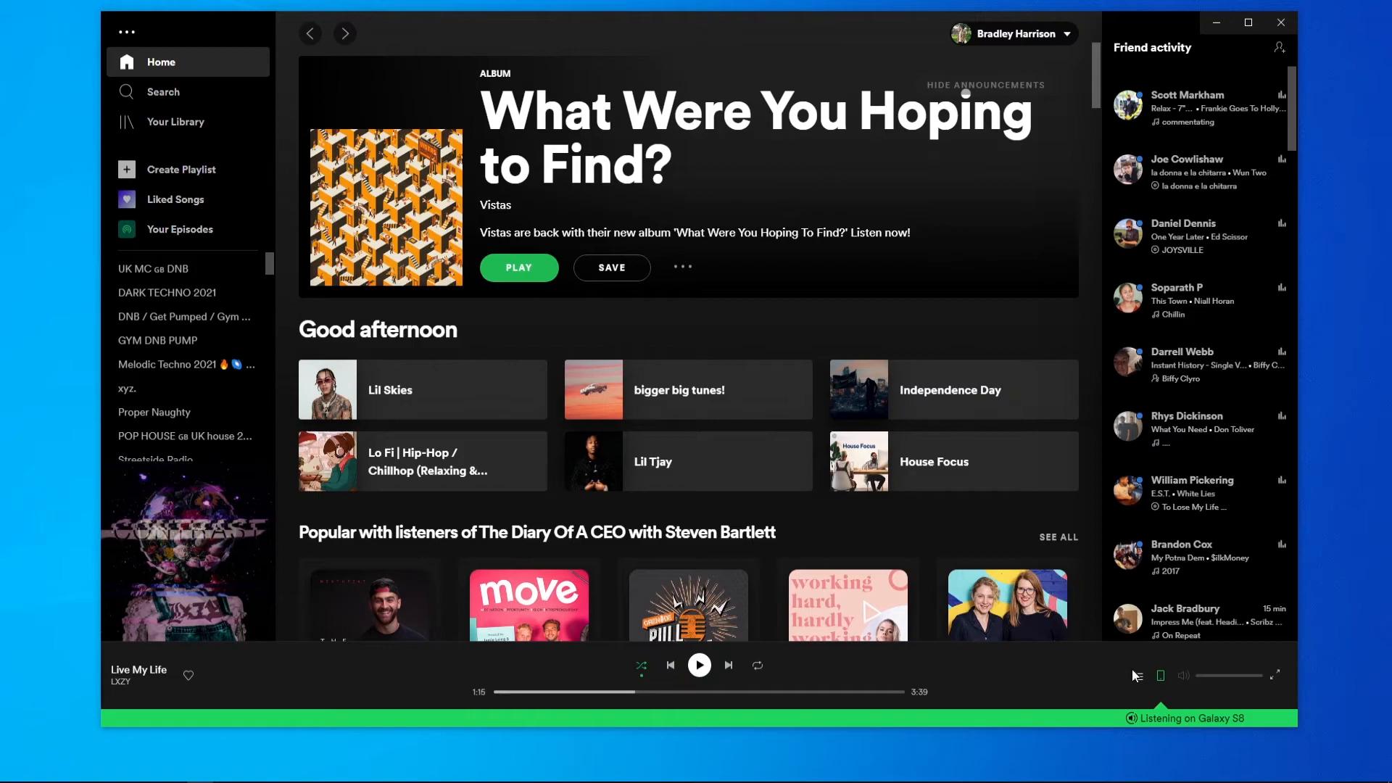
Show the desktop play queue with Vanta Blackin next and Murder Tonight after it
left_click(1135, 676)
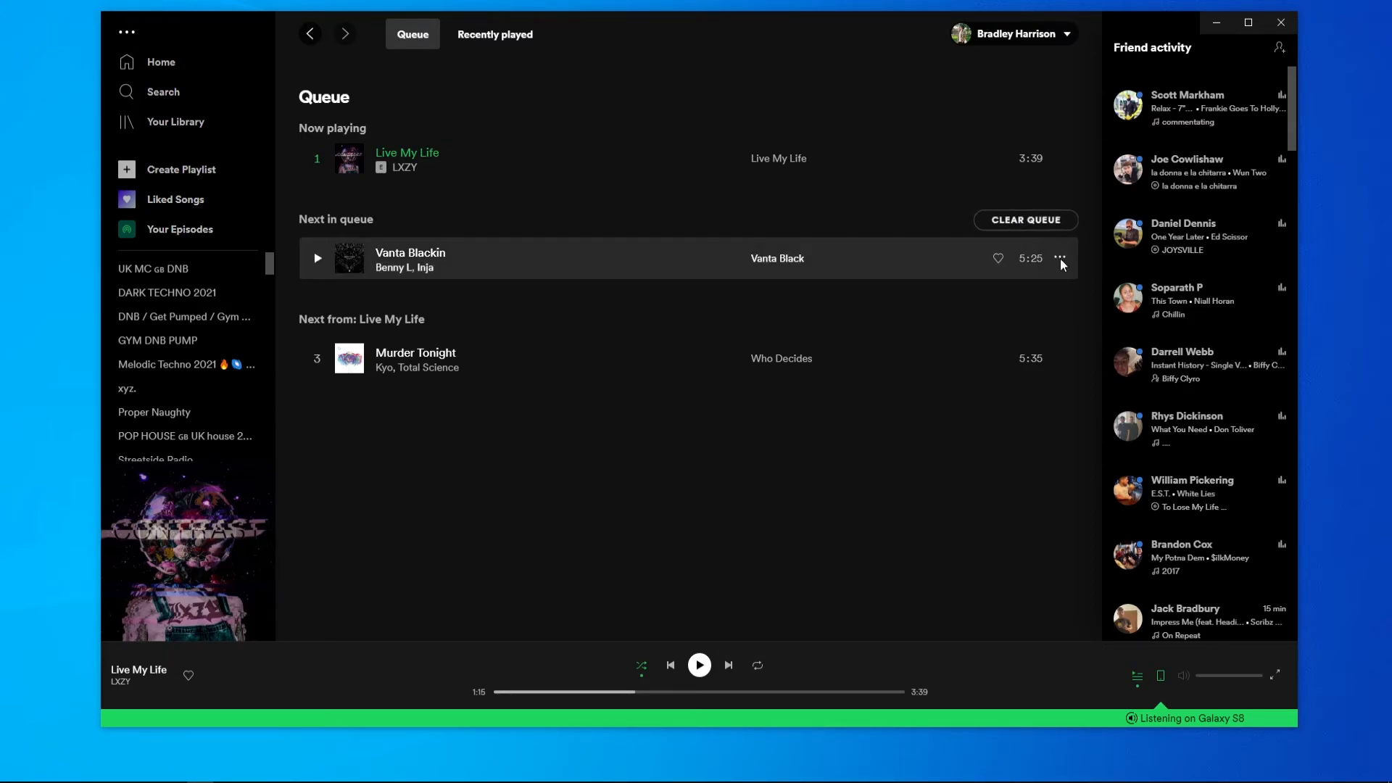
left_click(1060, 258)
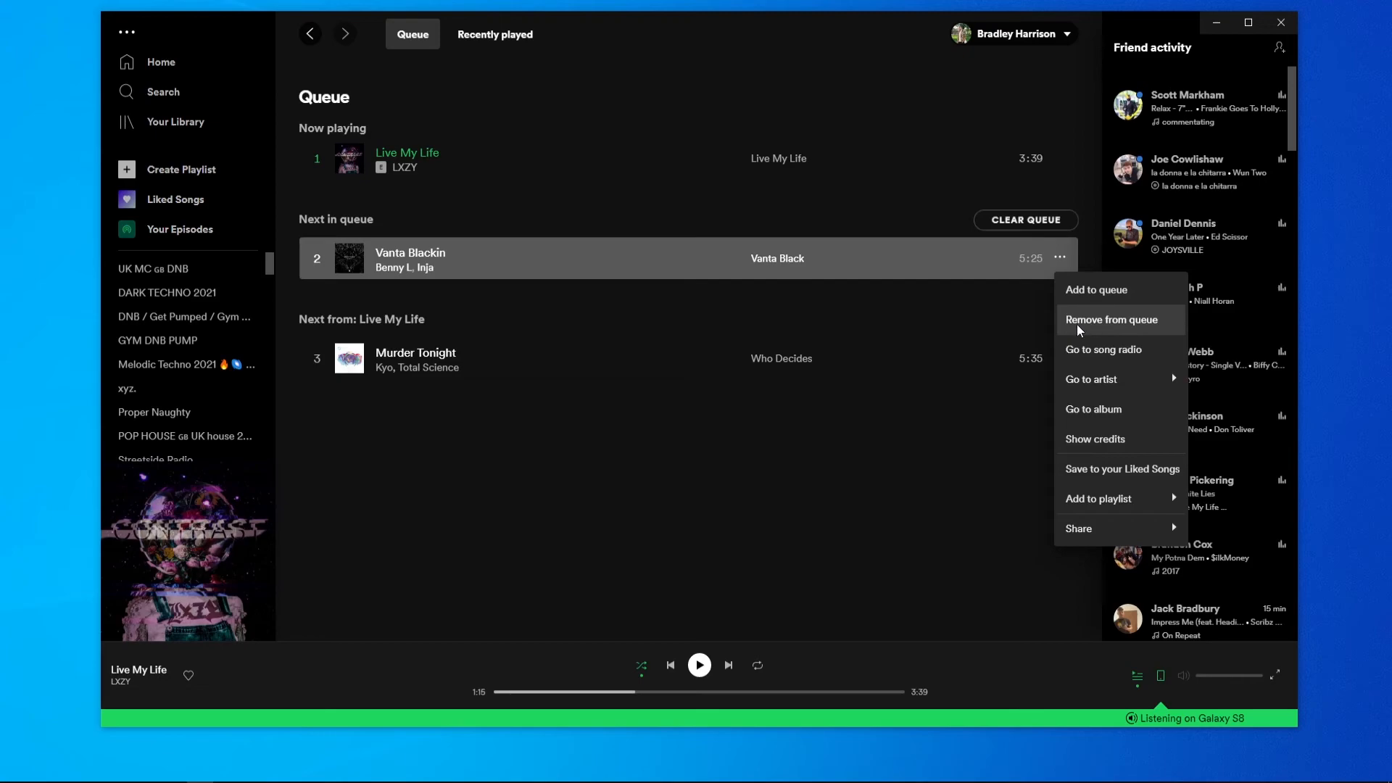
mouse_move(995, 316)
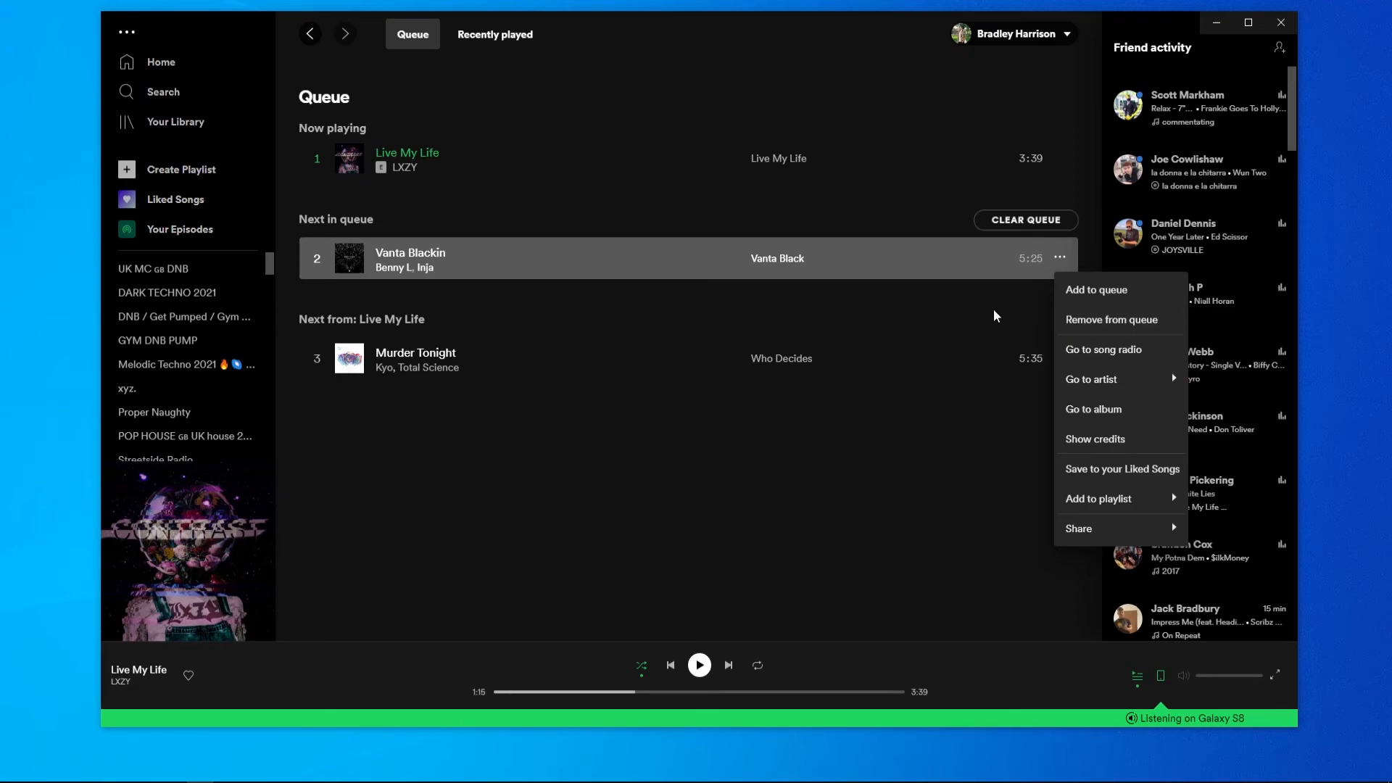
left_click(908, 466)
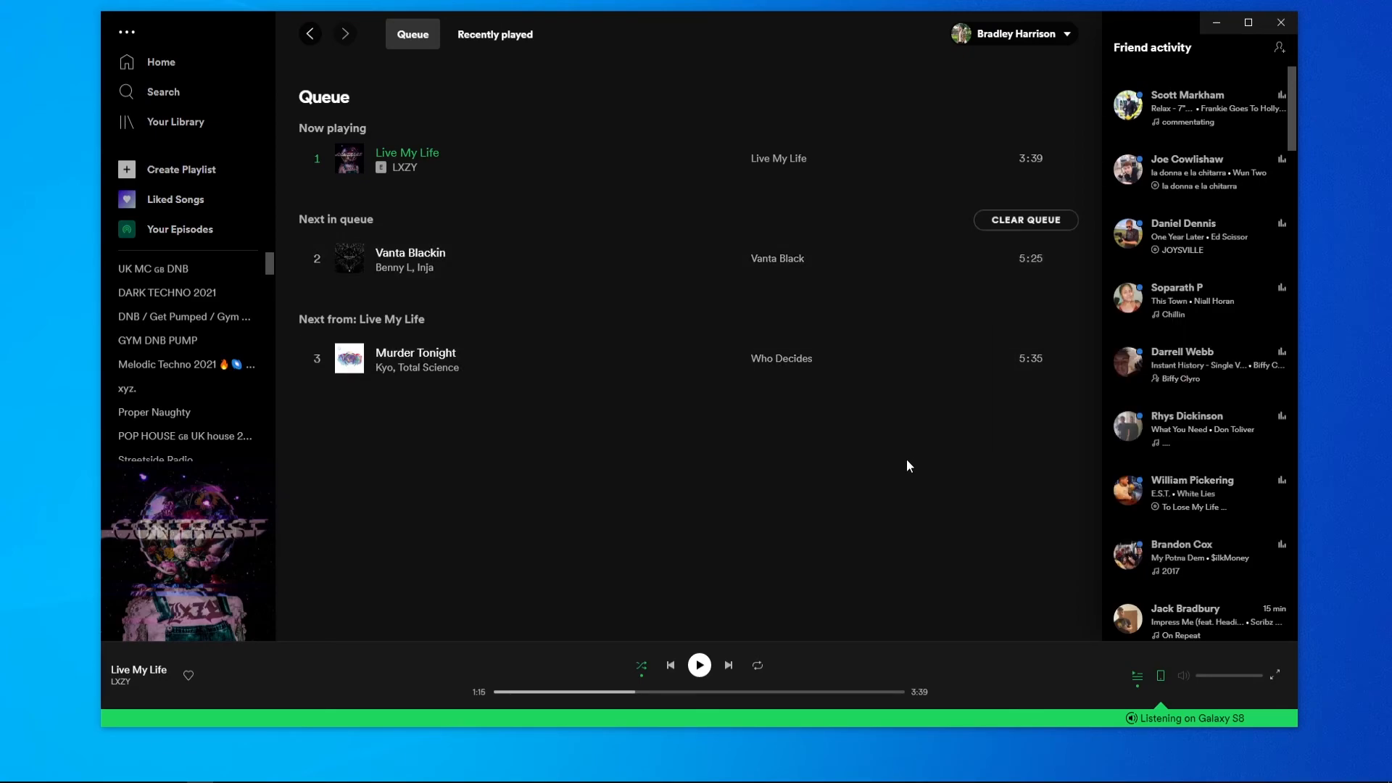